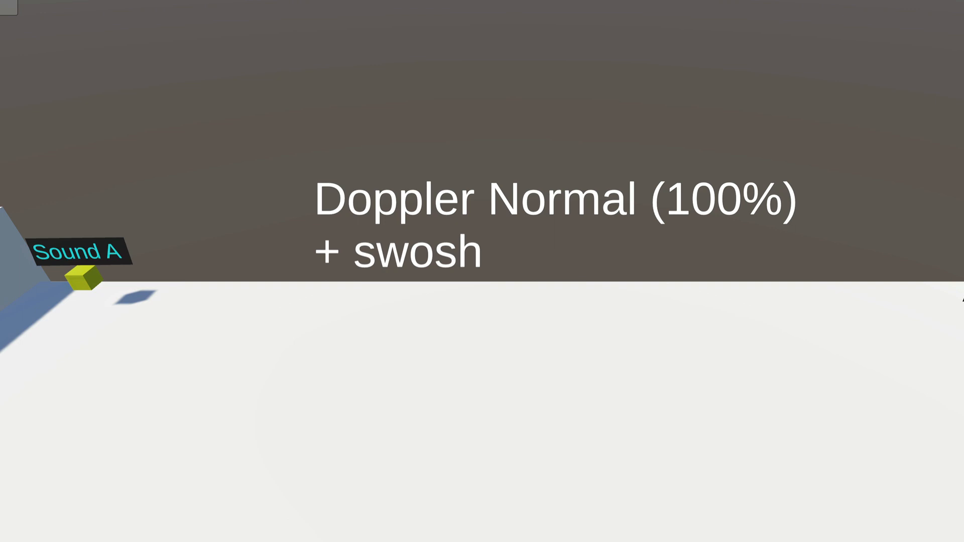
# Toggle the passing sound from No send to With send, watch the pass, then exit Play mode.
pyautogui.click(481, 19)
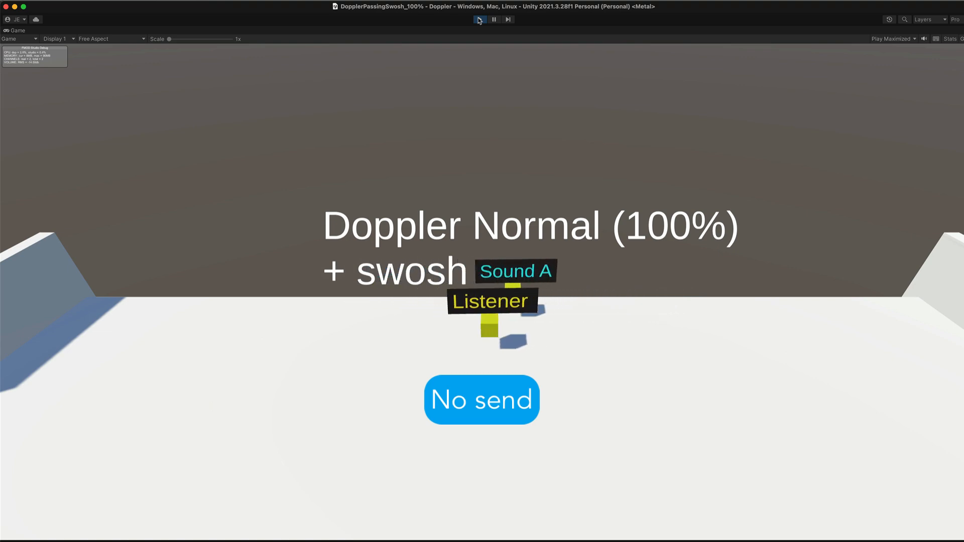
pyautogui.click(481, 400)
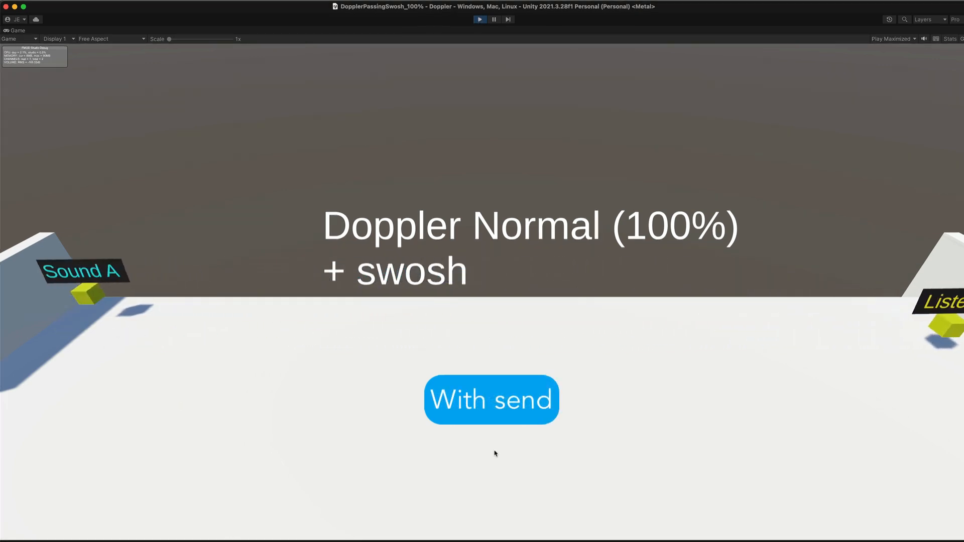
pyautogui.click(479, 19)
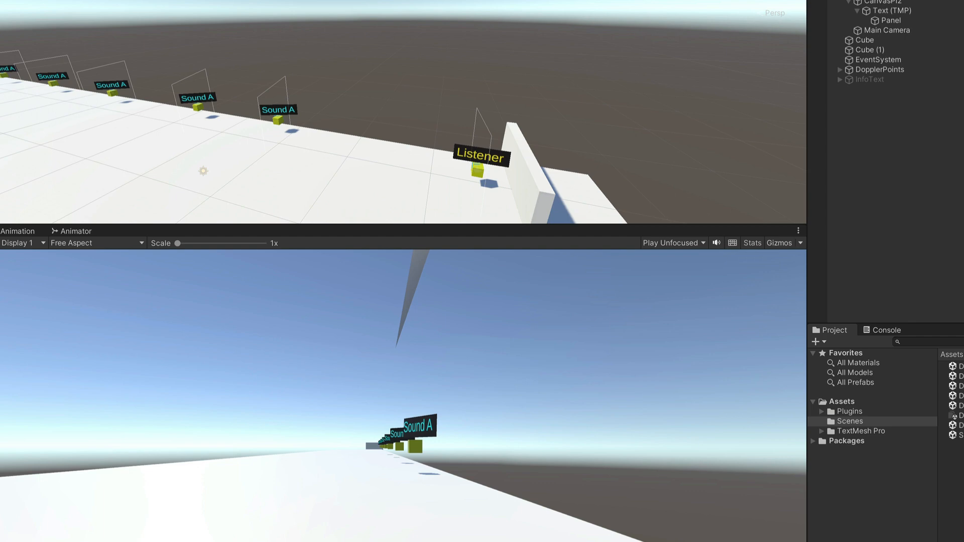